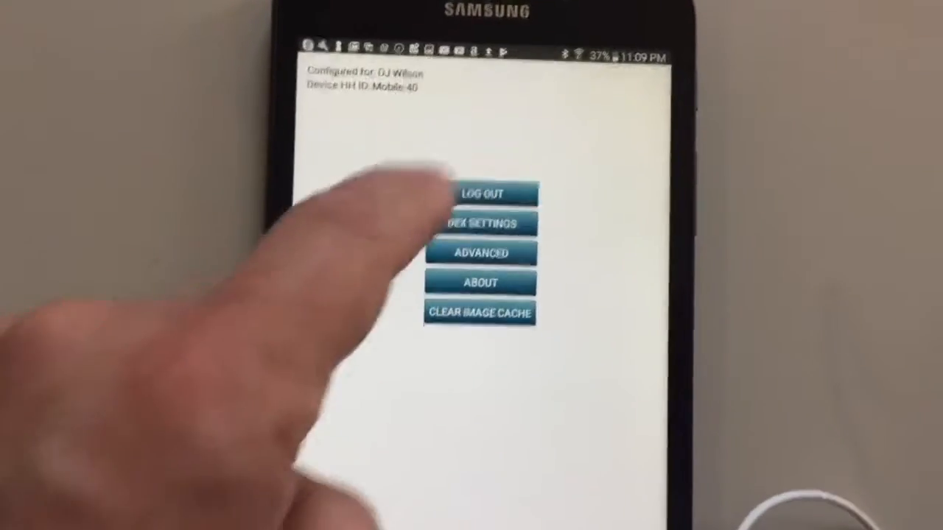
Step: Show the Paired Devices list with the Blu-dex Bluetooth device
click(481, 224)
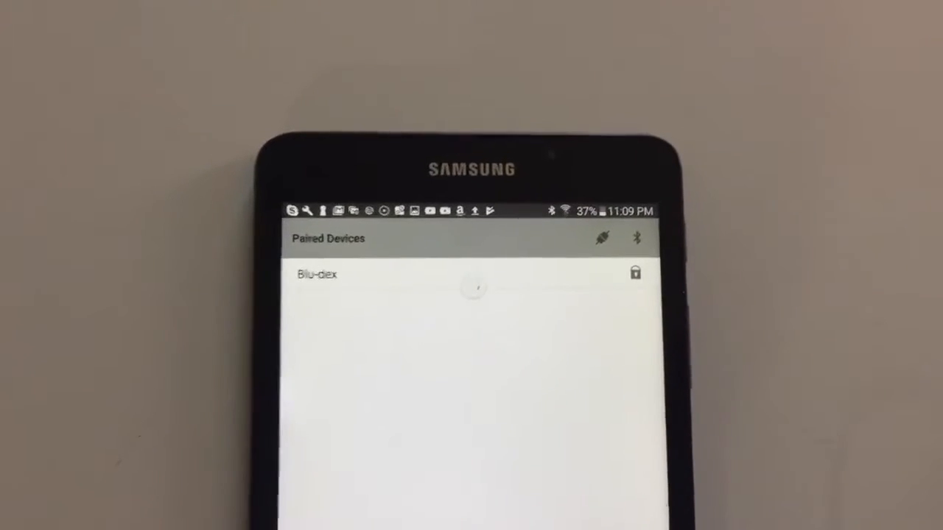